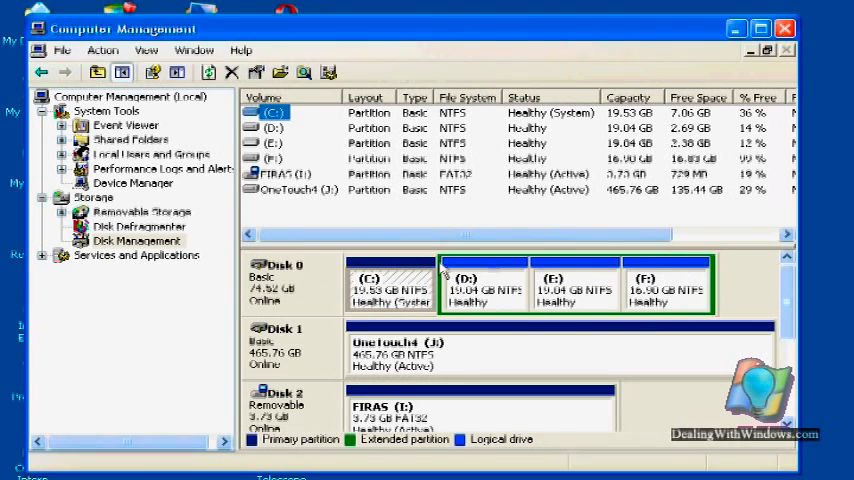
Step: Choose NTFS with default allocation size, quick format, and volume label 'Firas 2'
click(276, 128)
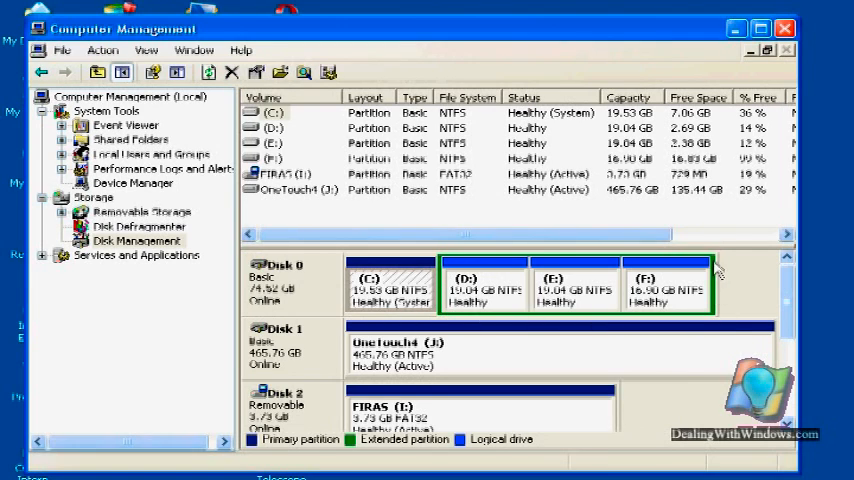
click(664, 284)
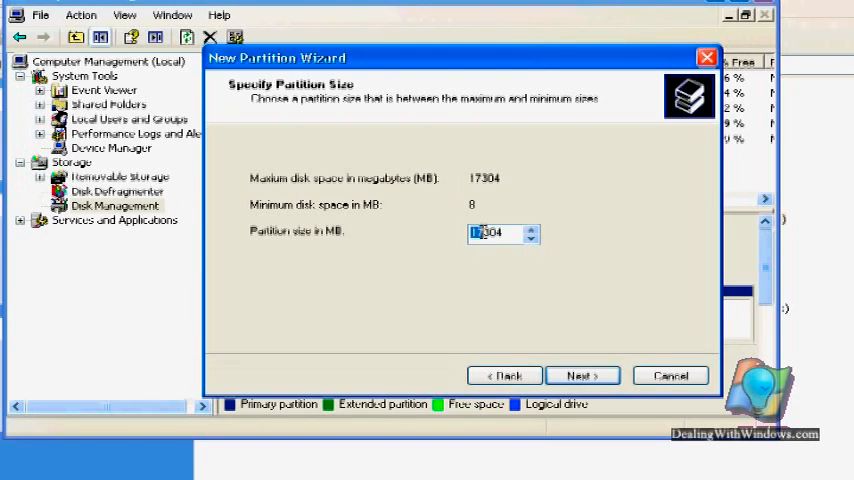
click(582, 376)
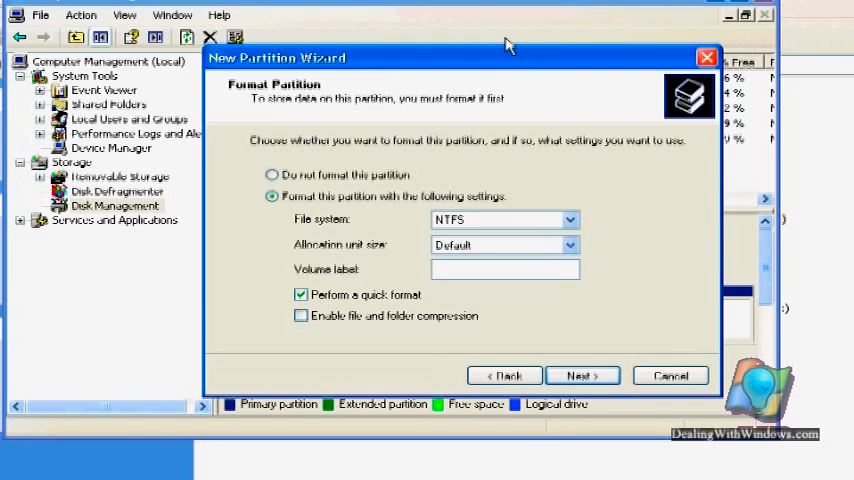
text(Firas 2)
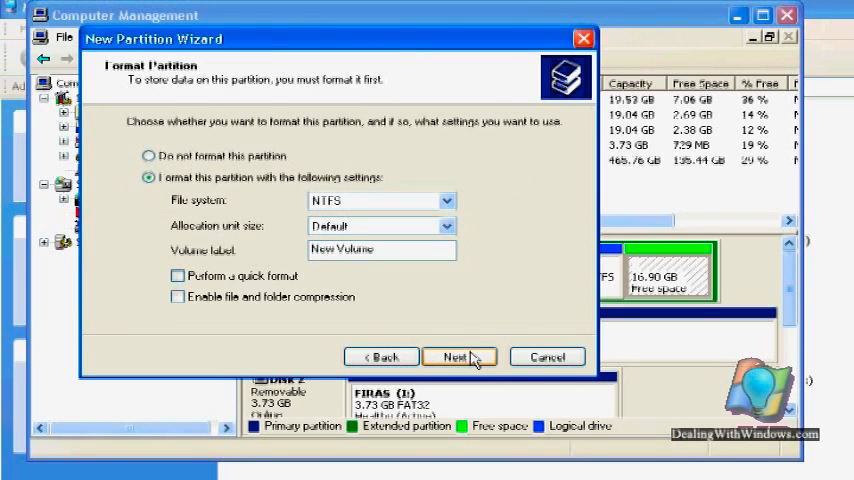
Step: Accept the NTFS 'New Volume' format settings and finish the wizard to start formatting
click(460, 356)
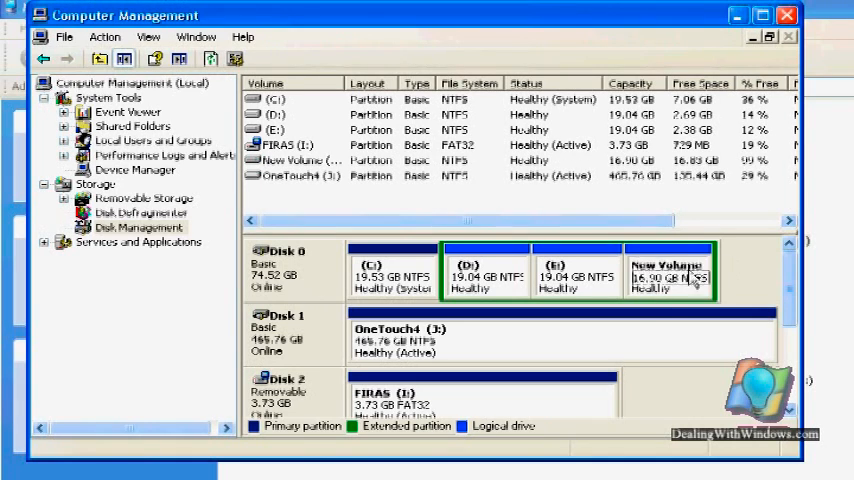